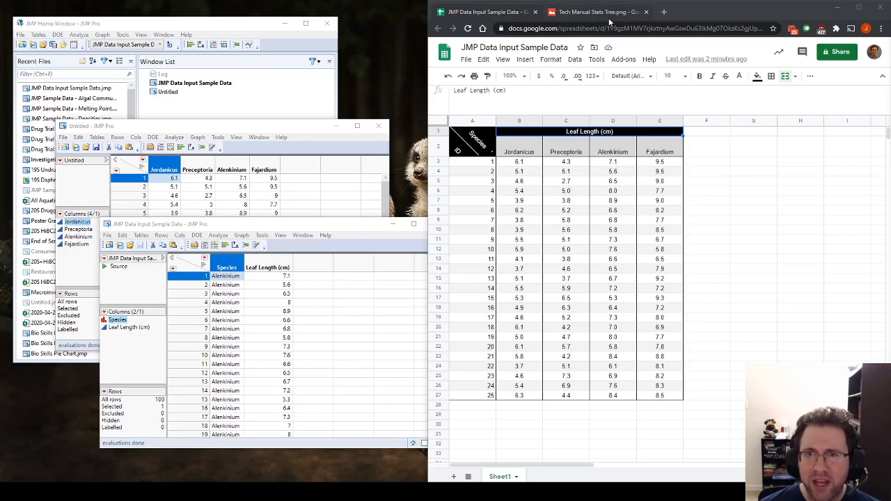
Step: View the Tech Manual Stats Tree flowchart image in Google Drive
click(602, 12)
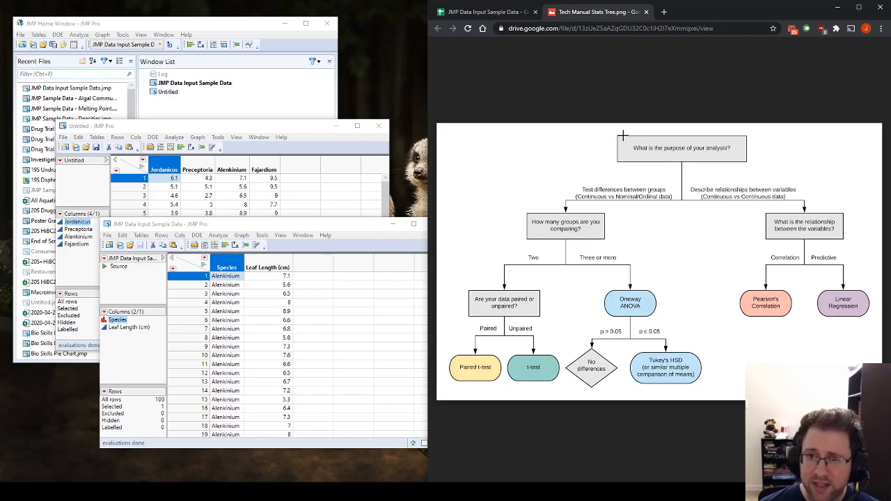
mouse_move(559, 161)
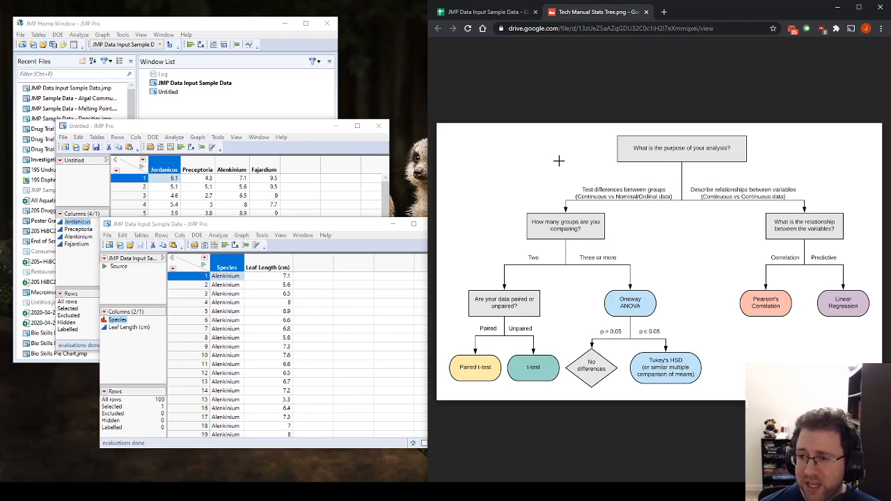
mouse_move(585, 202)
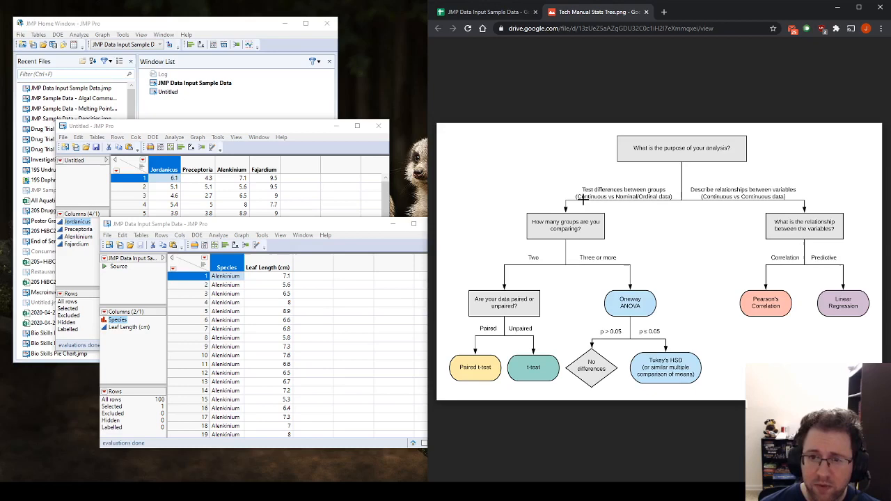
mouse_move(642, 267)
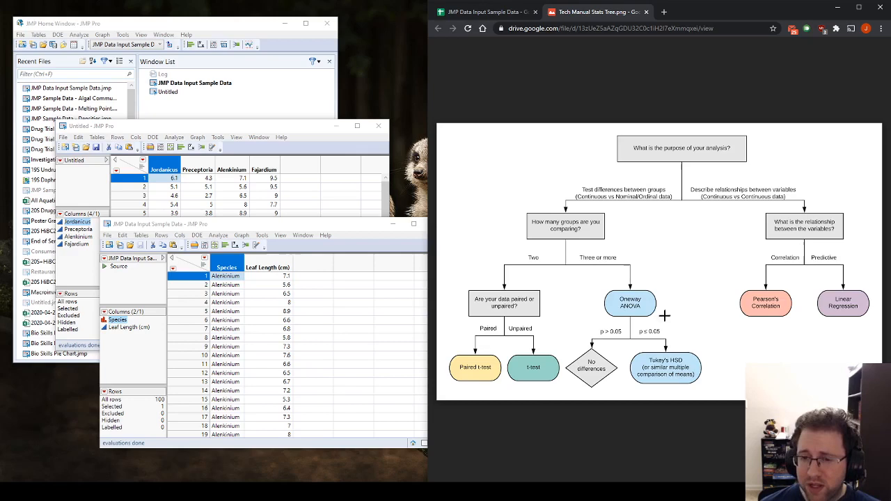
mouse_move(651, 304)
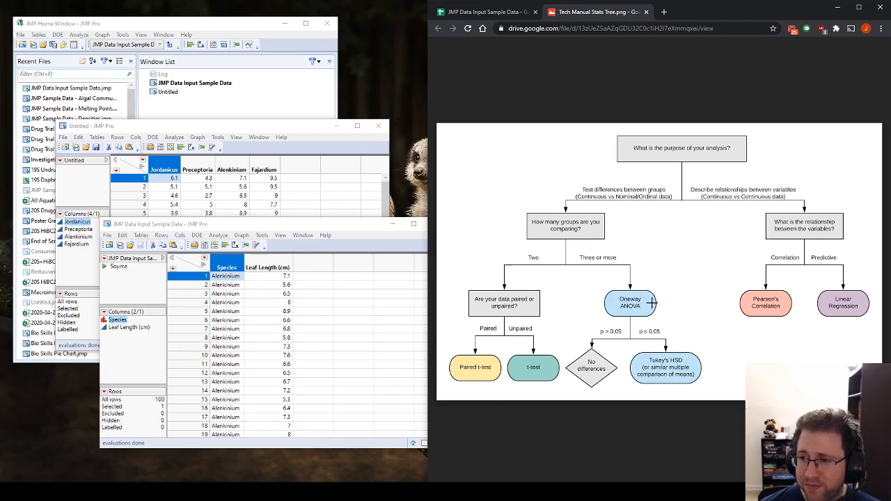
mouse_move(686, 344)
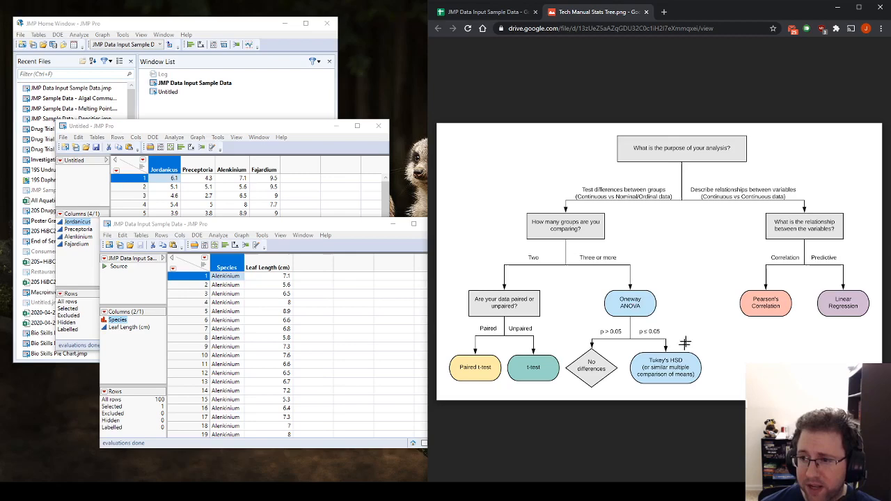
Step: Return to the leaf length spreadsheet and bring the stacked JMP data table forward
click(484, 12)
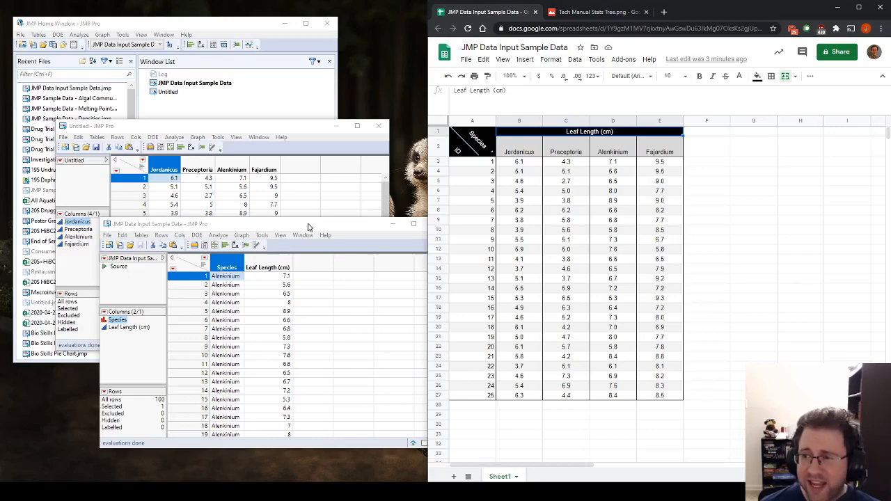
click(141, 235)
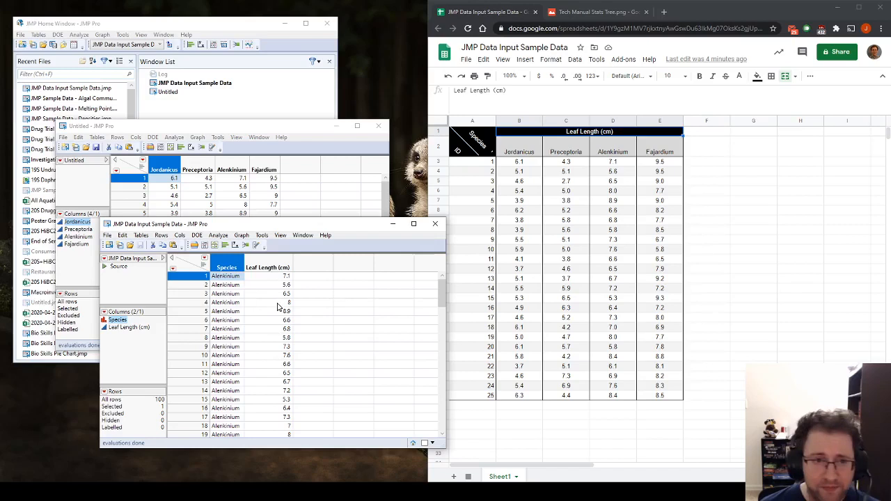
mouse_move(216, 246)
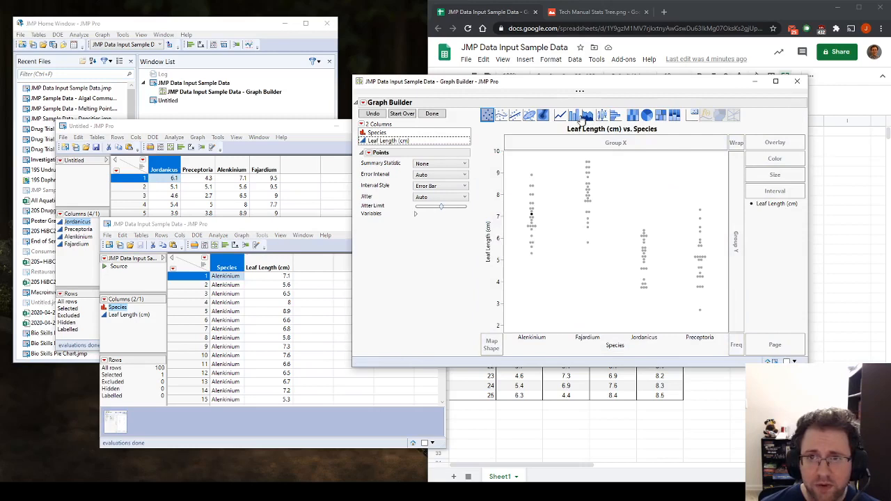
Step: Show species means as grey bars with error bars, finish, and move the graph aside
click(583, 115)
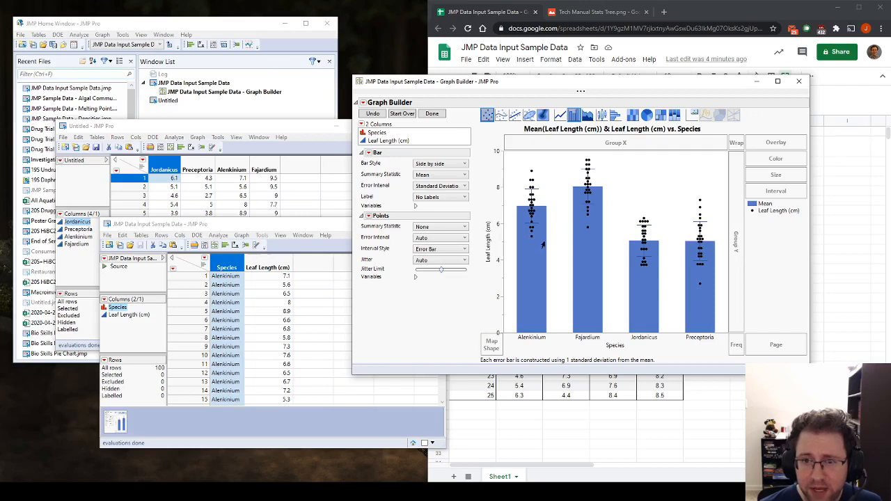
mouse_move(655, 282)
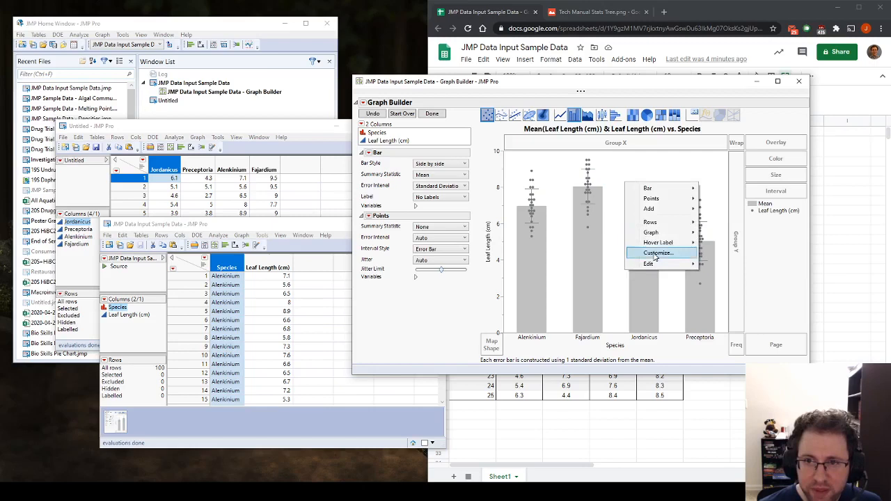
click(658, 253)
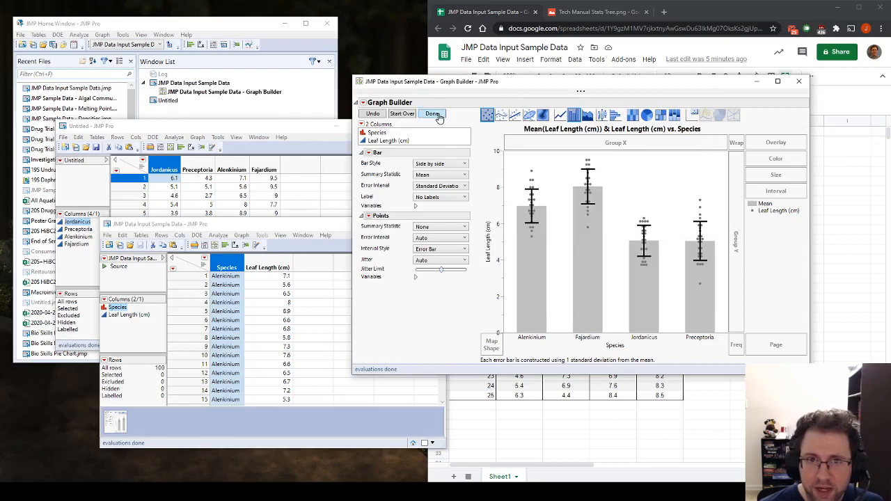
click(431, 114)
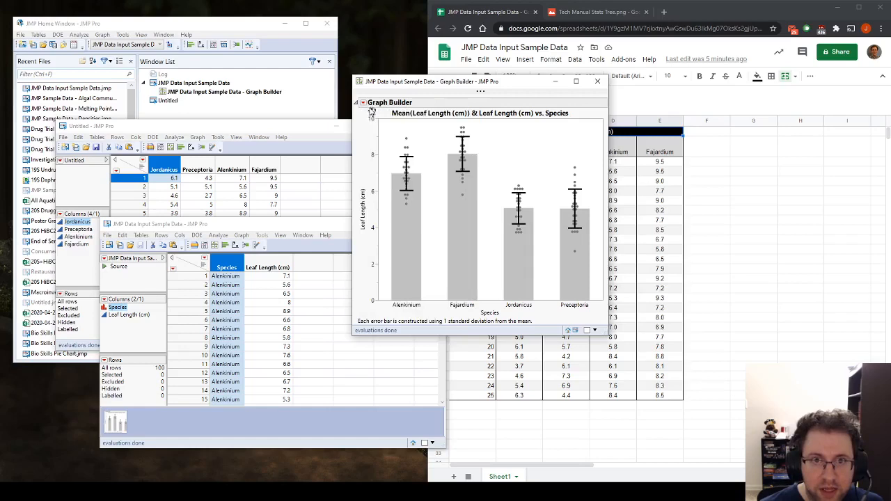
drag(480, 82, 597, 194)
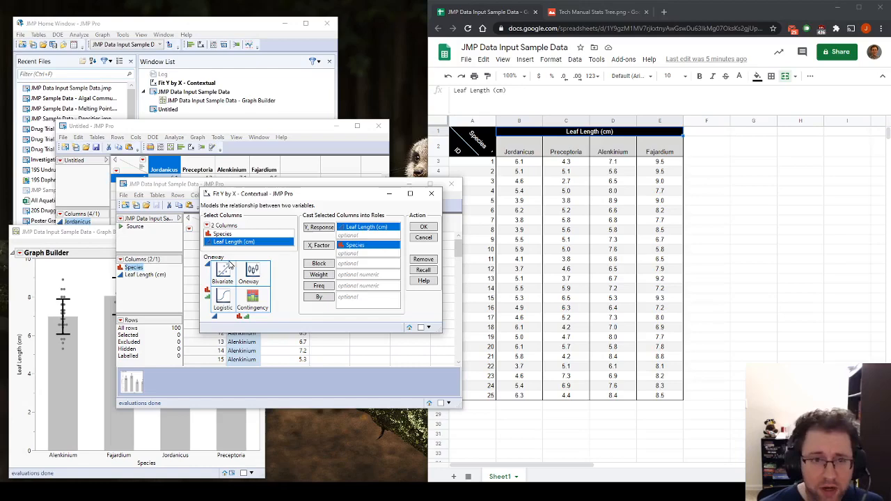
Step: Run Fit Y by X with Leaf Length as Y and Species as X
click(422, 226)
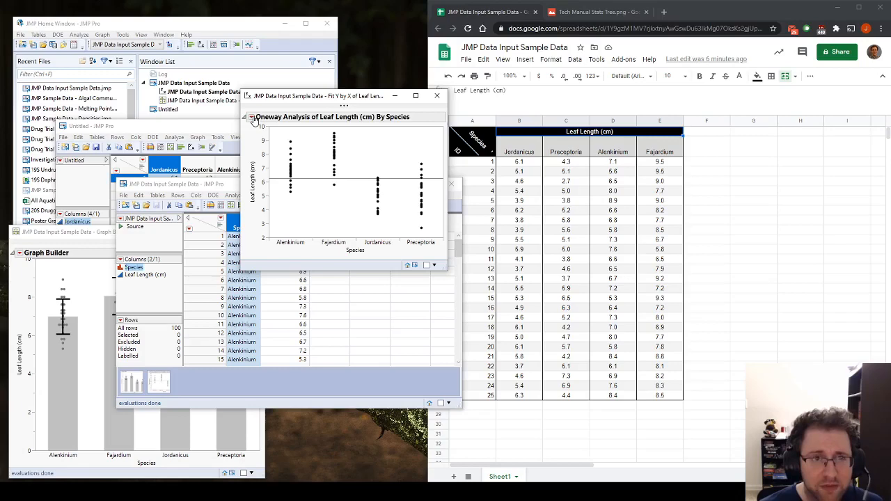
Step: Add Means and Std Dev, Tukey HSD, box plots, jittered points; omit legend
click(254, 116)
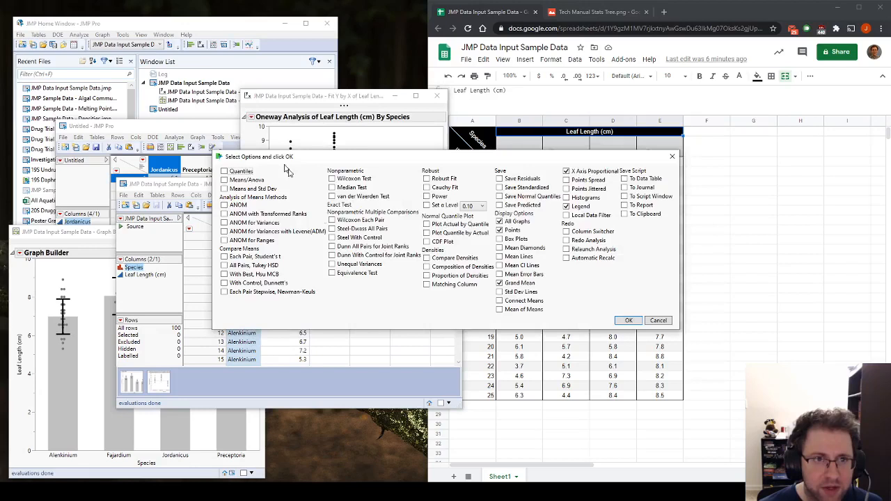
click(225, 265)
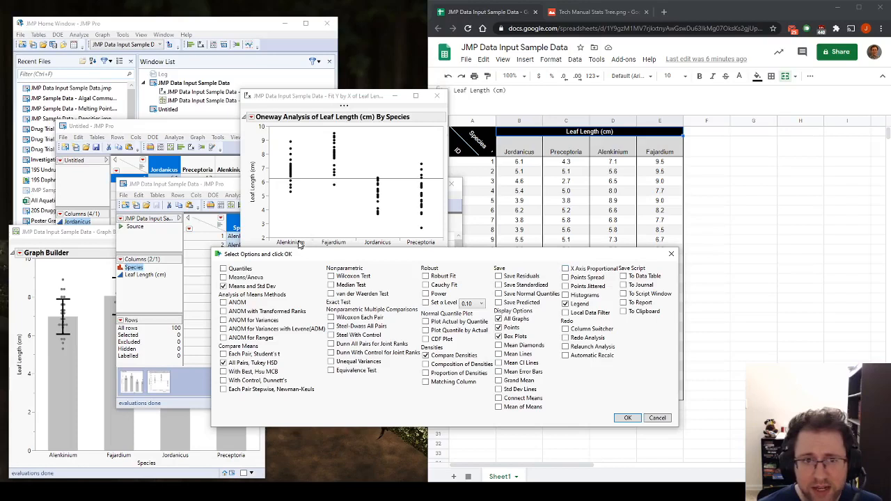
mouse_move(411, 241)
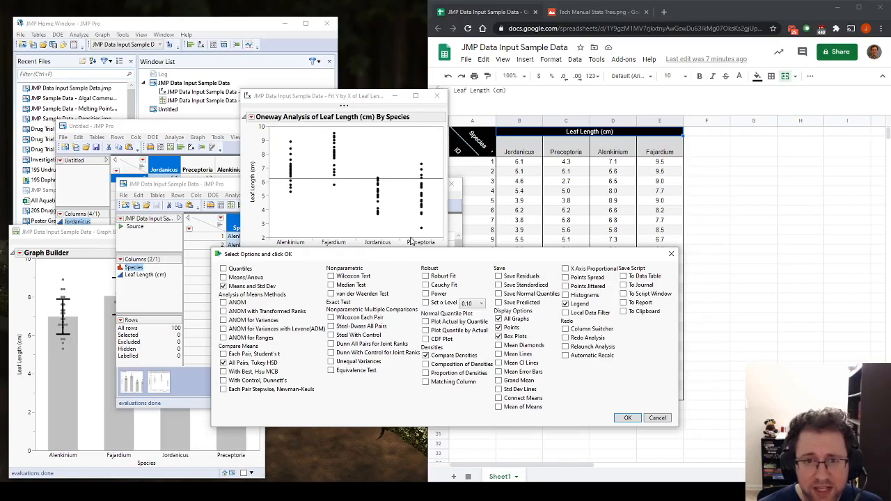
click(566, 286)
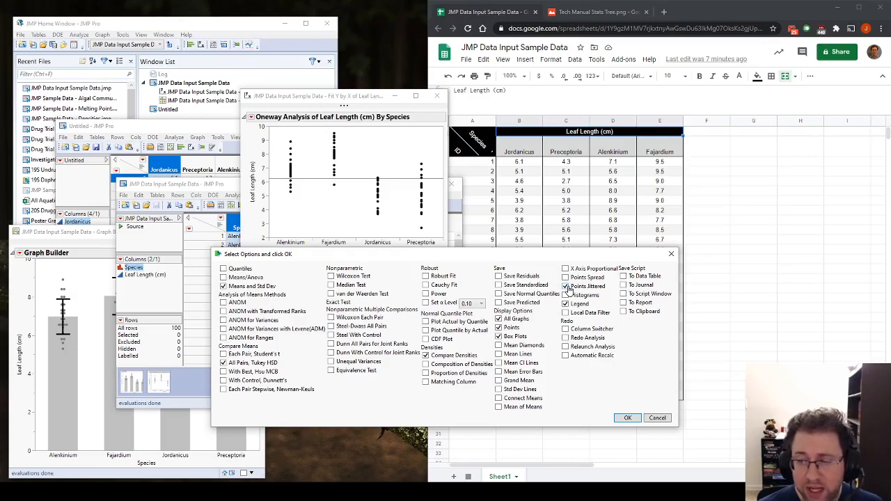
click(566, 303)
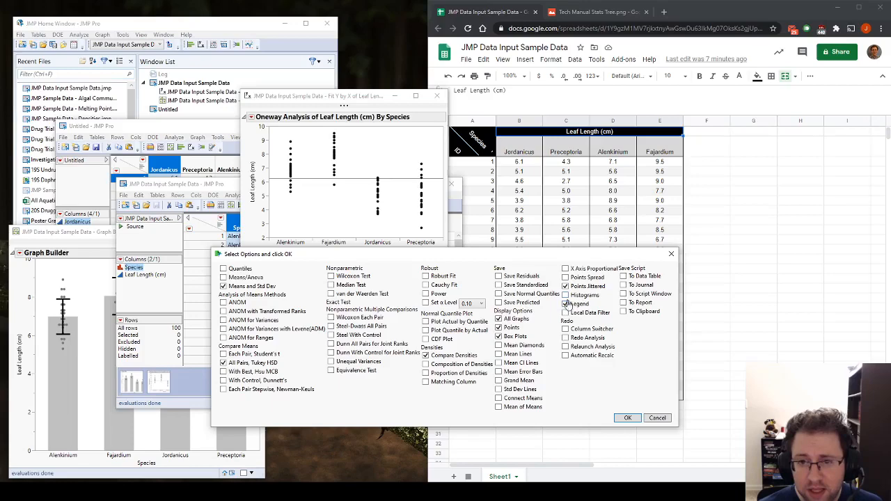
click(627, 418)
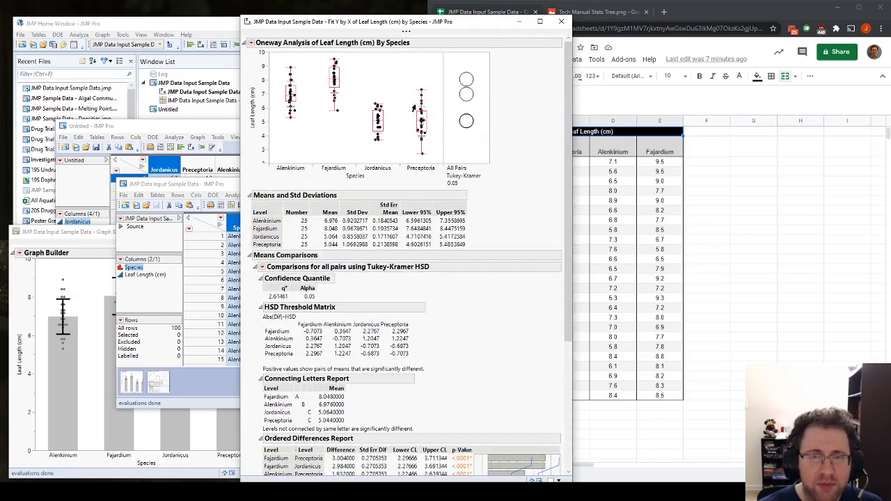
mouse_move(470, 179)
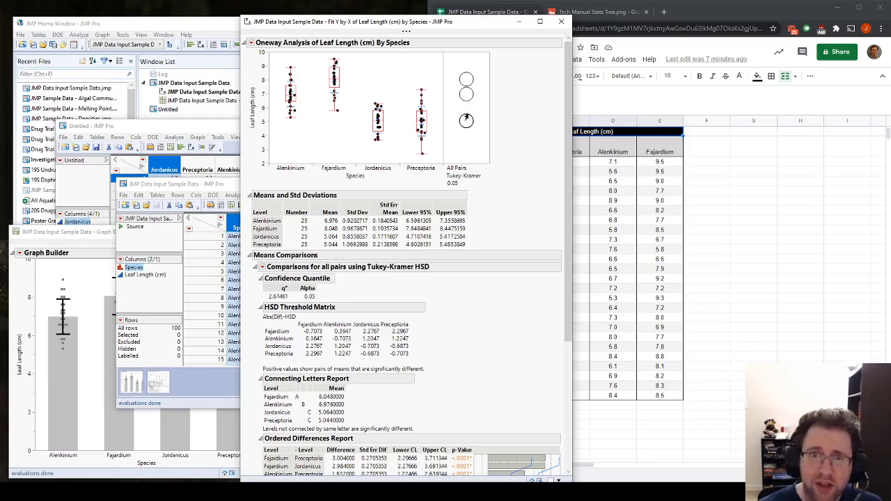
mouse_move(461, 131)
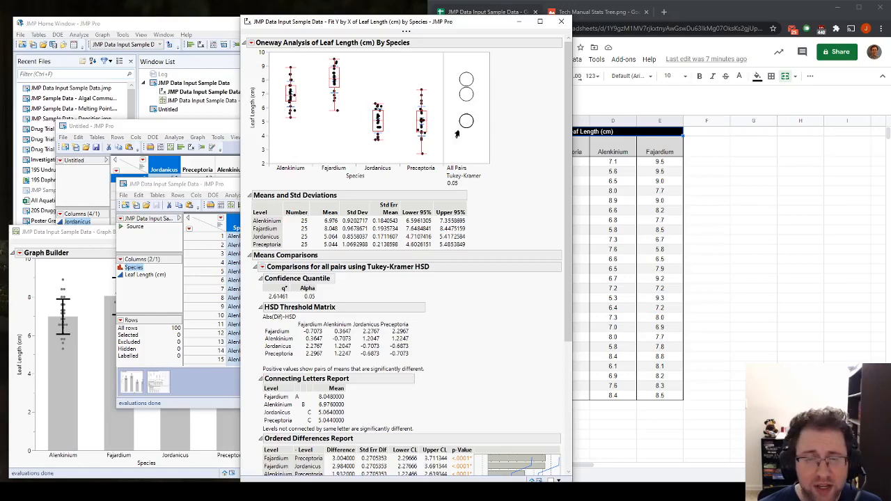
scroll(down, 3)
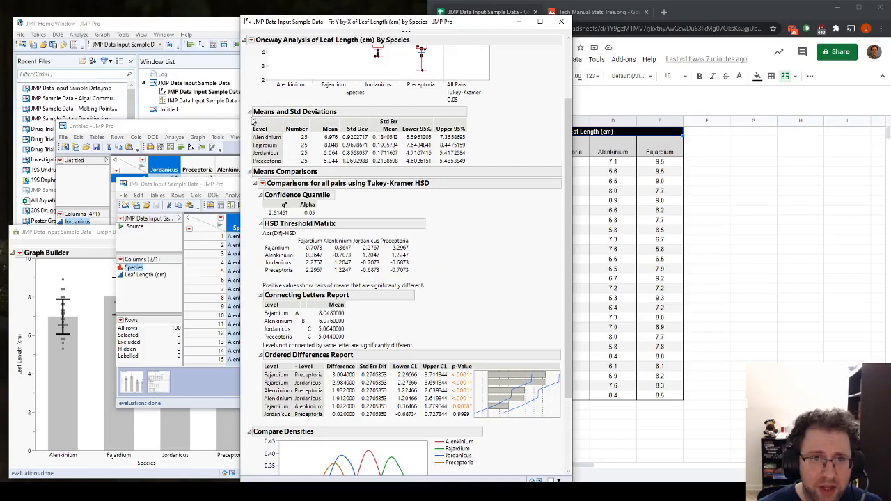
mouse_move(383, 146)
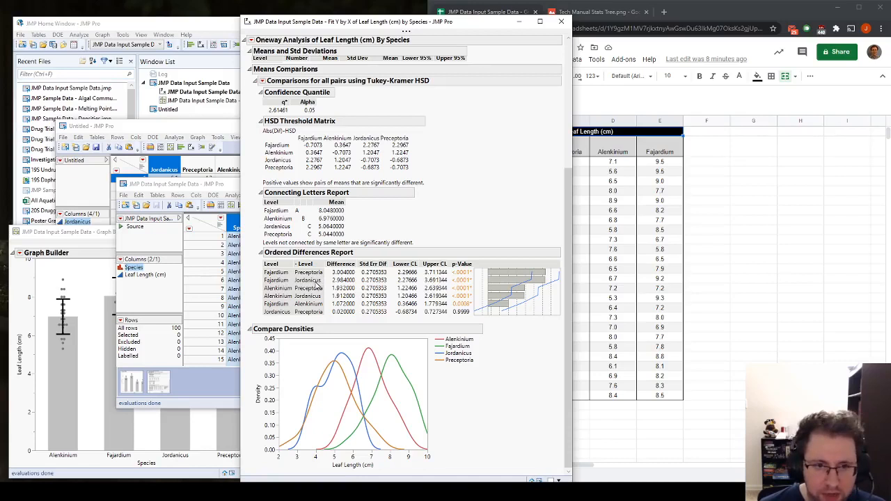
mouse_move(474, 274)
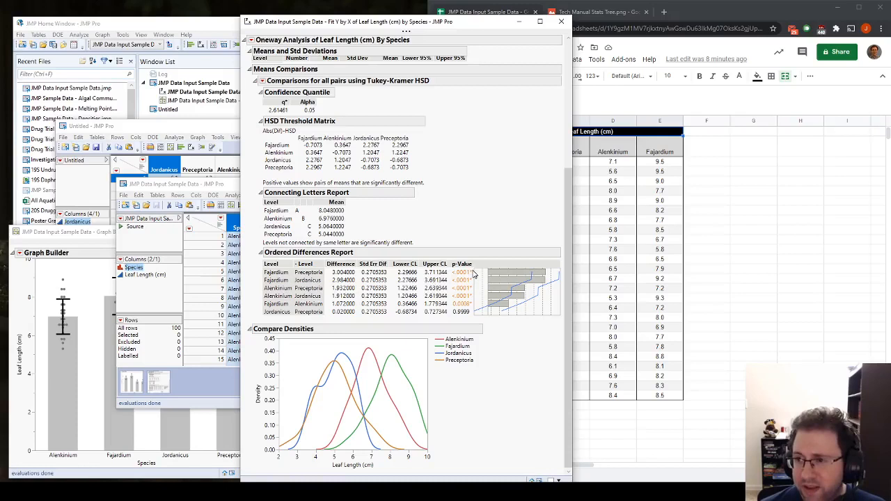
mouse_move(468, 279)
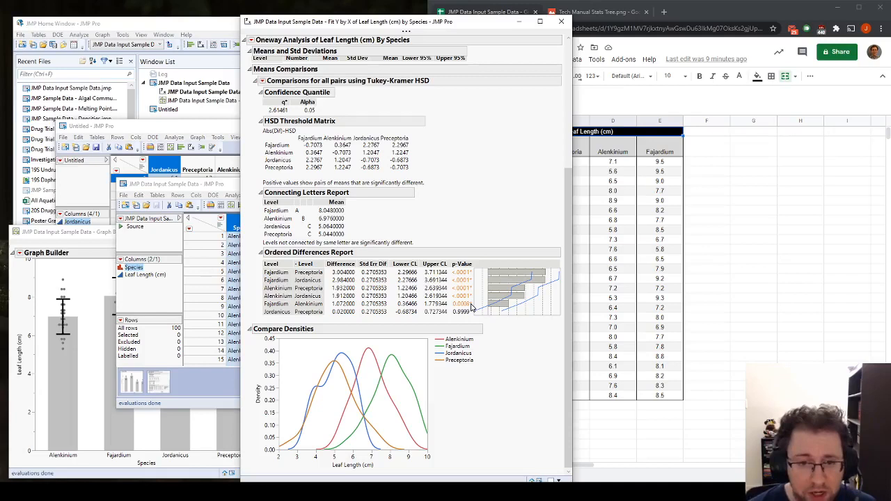
mouse_move(258, 321)
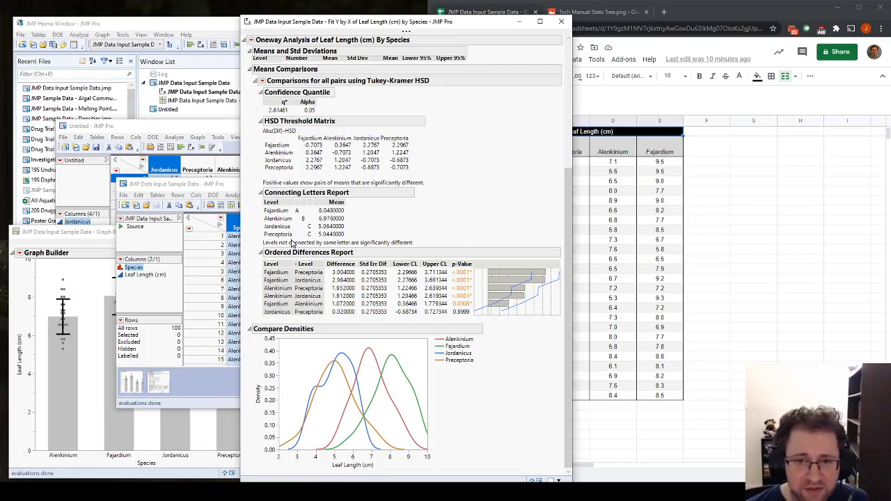
mouse_move(329, 346)
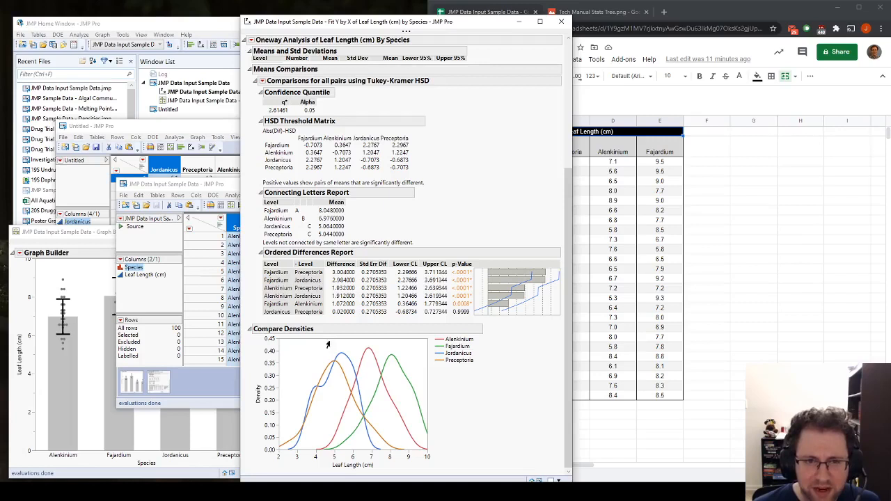
mouse_move(383, 372)
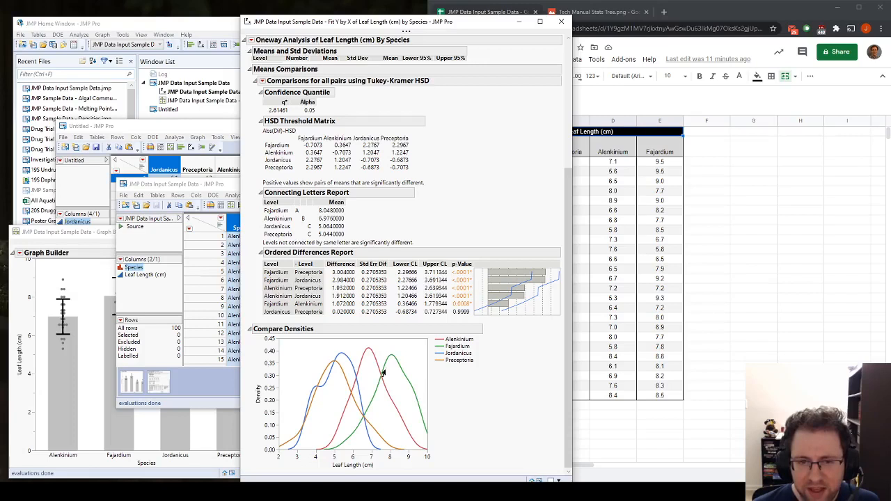
mouse_move(343, 411)
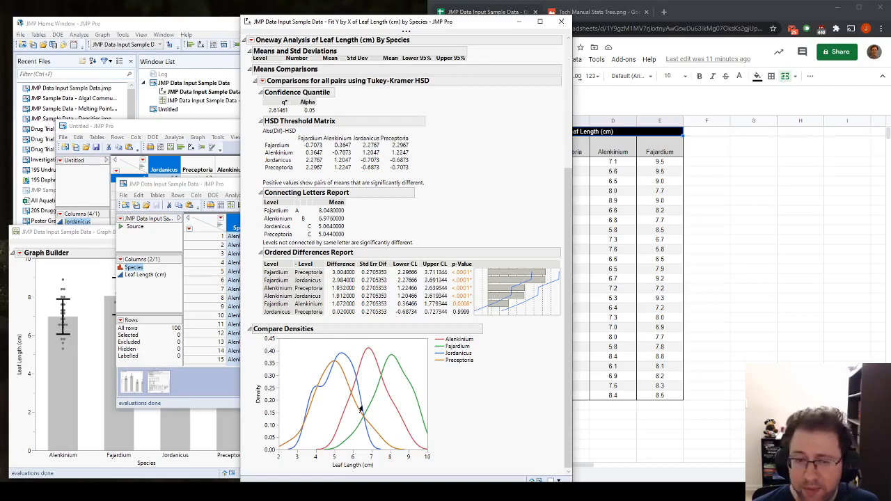
mouse_move(320, 403)
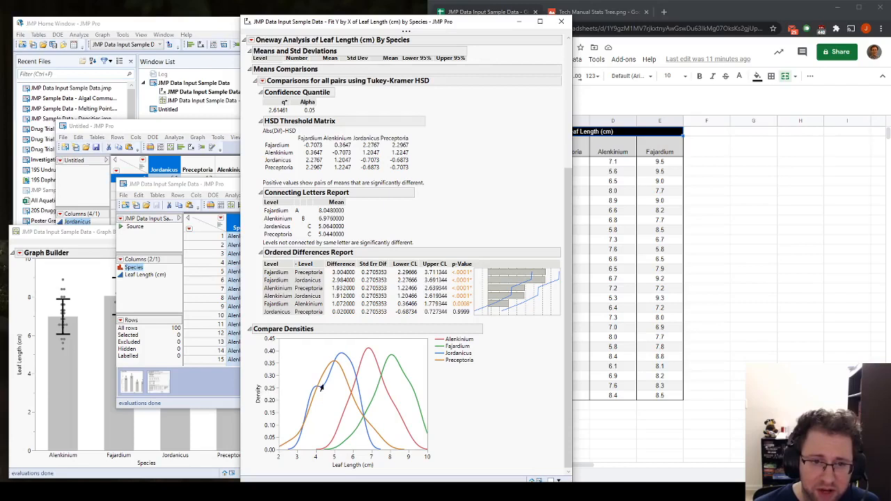
mouse_move(560, 404)
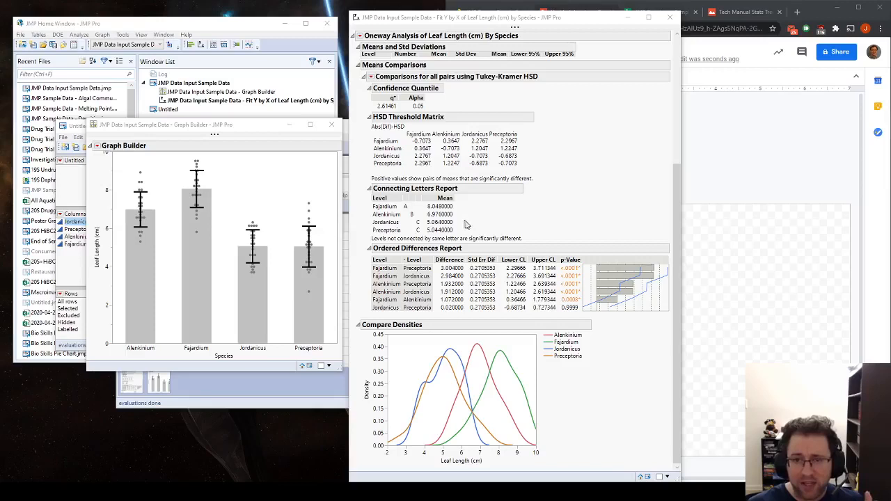
mouse_move(590, 257)
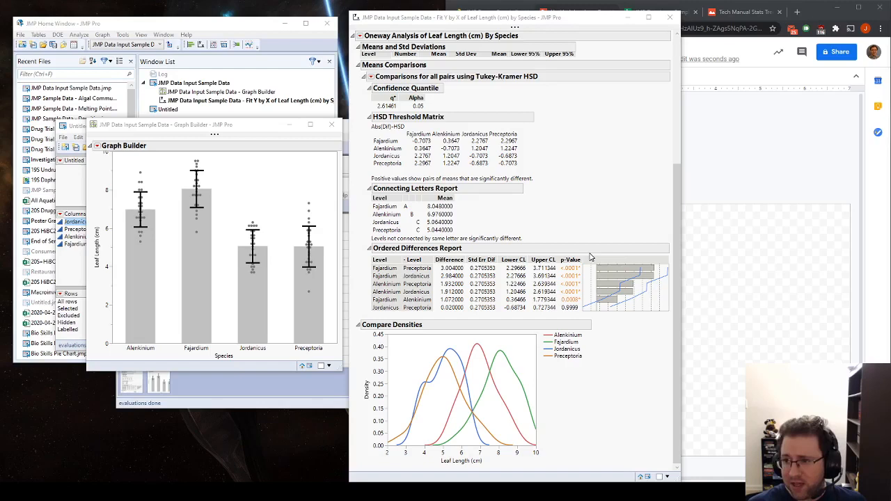
mouse_move(565, 278)
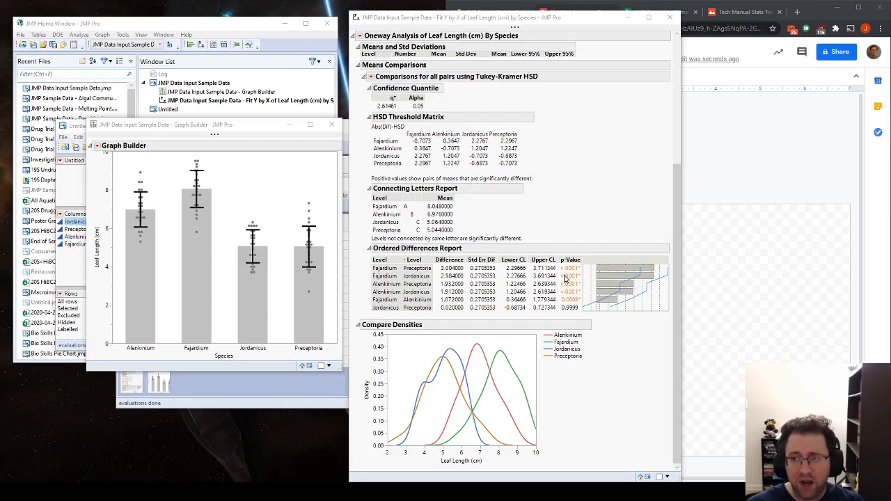
mouse_move(561, 263)
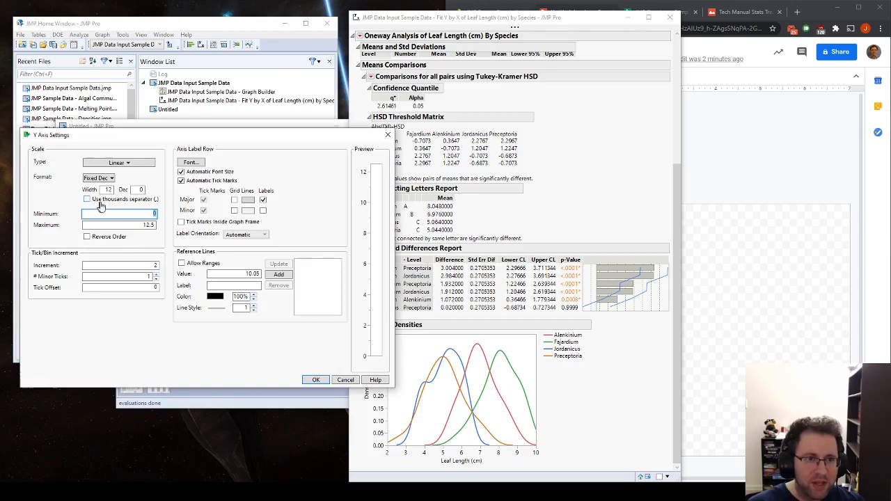
Step: Set the Graph Builder Y axis maximum to 12.5
click(315, 380)
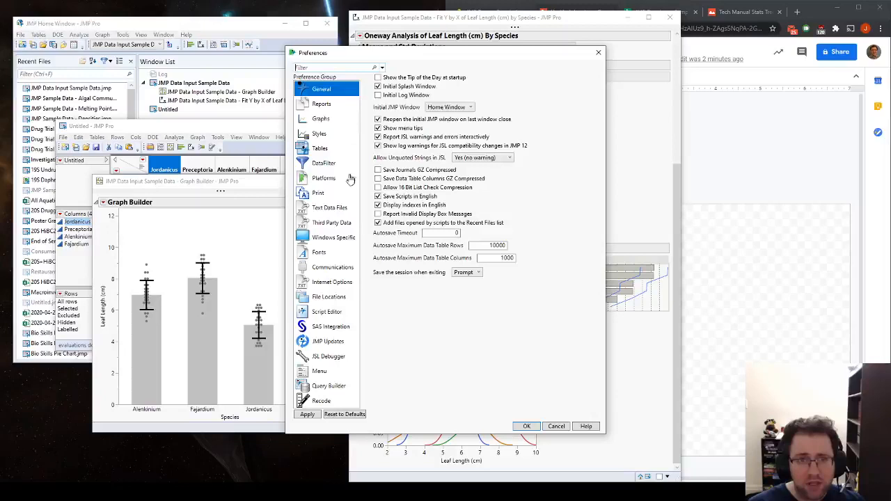
Step: Close Preferences and enlarge the Graph Builder window to show all four bars
click(318, 252)
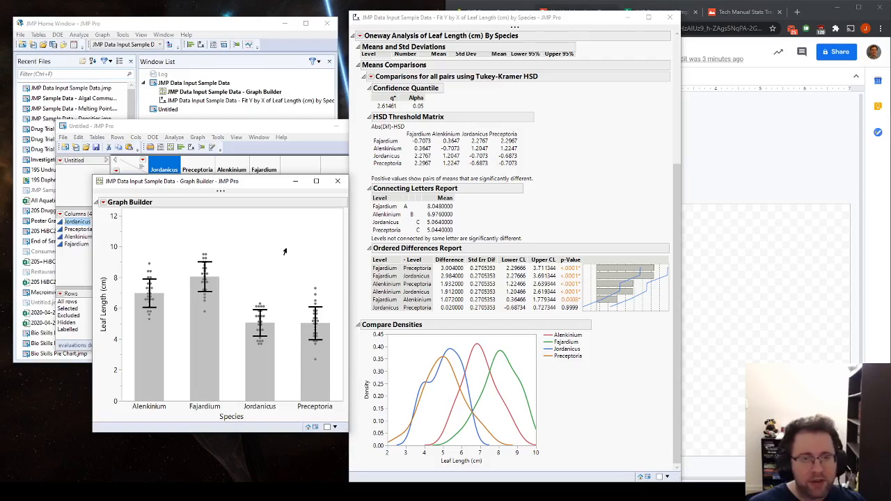
mouse_move(135, 403)
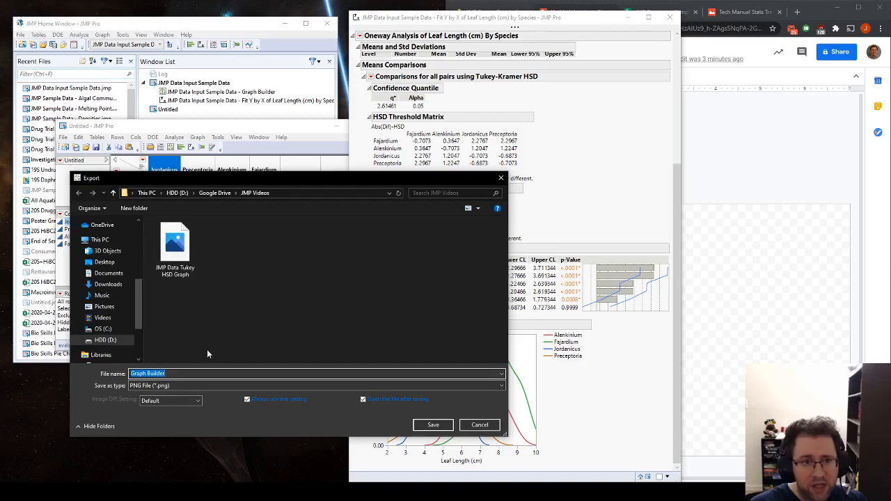
Step: Export the bar graph as a PNG into the JMP Videos folder
click(433, 425)
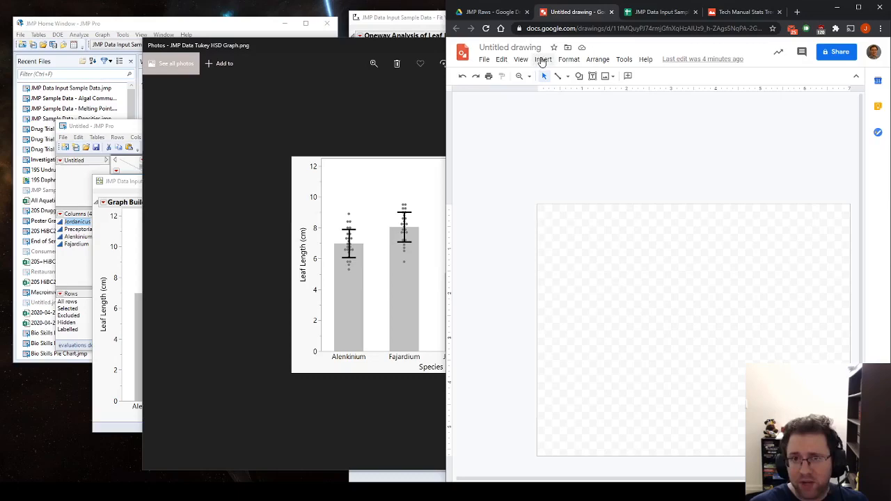
Step: Upload the JMP Data Tukey HSD Graph image from the computer into the drawing
click(542, 59)
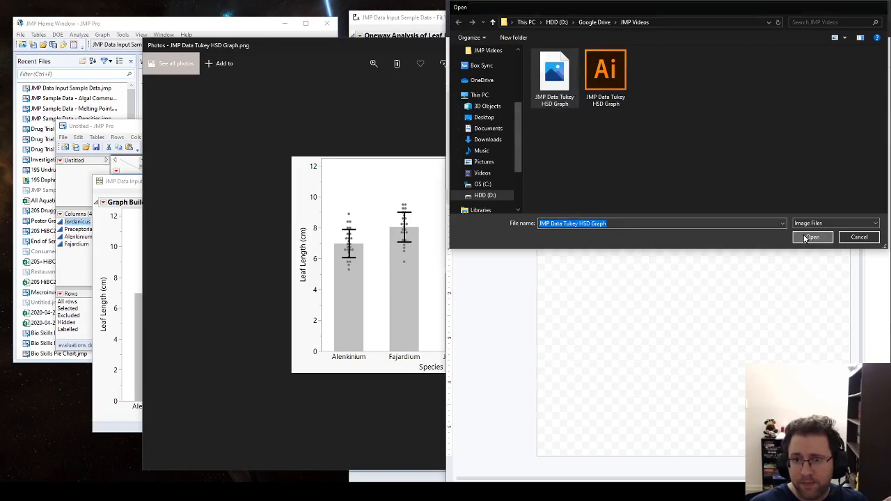
click(812, 236)
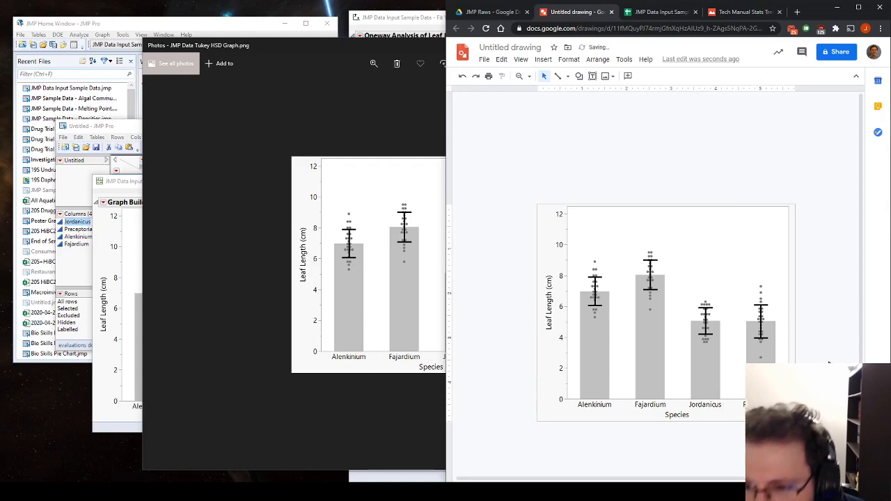
mouse_move(560, 76)
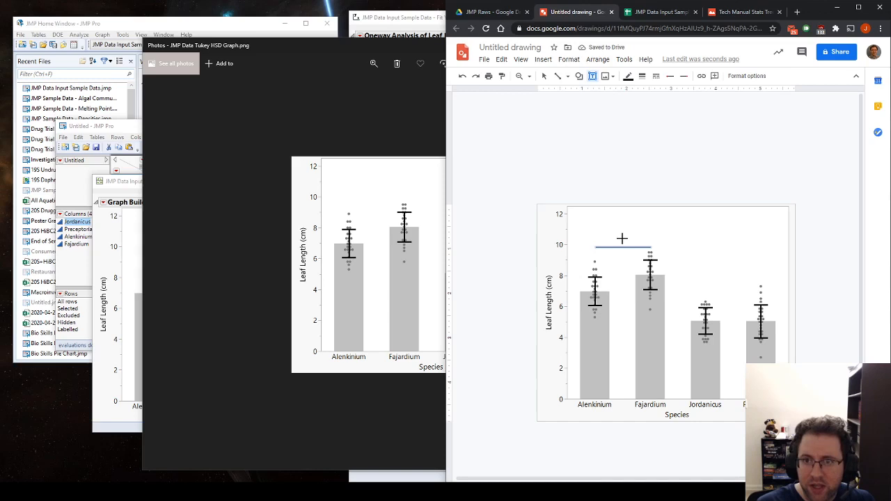
Step: Draw a horizontal bracket line above the Alenkinium and Fajardium bars
click(622, 239)
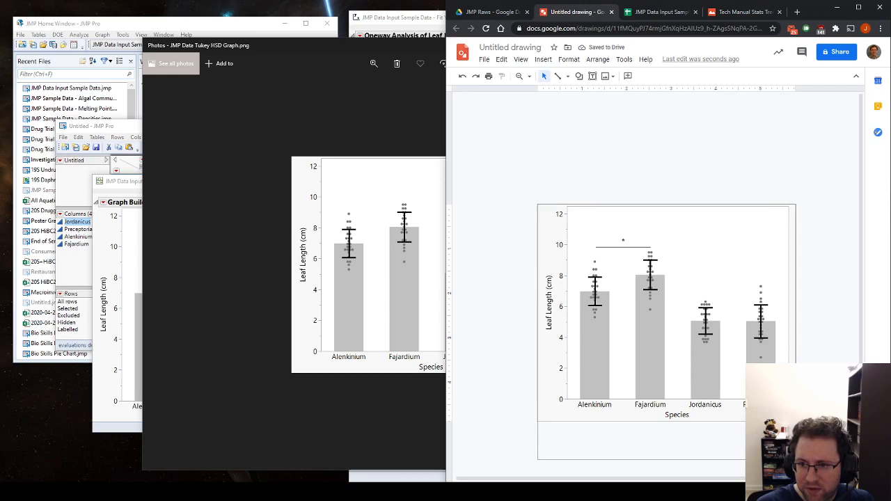
Step: Add a text box below the graph reading 'Figure 1. Leaf lengths of various species of plants.'
click(591, 76)
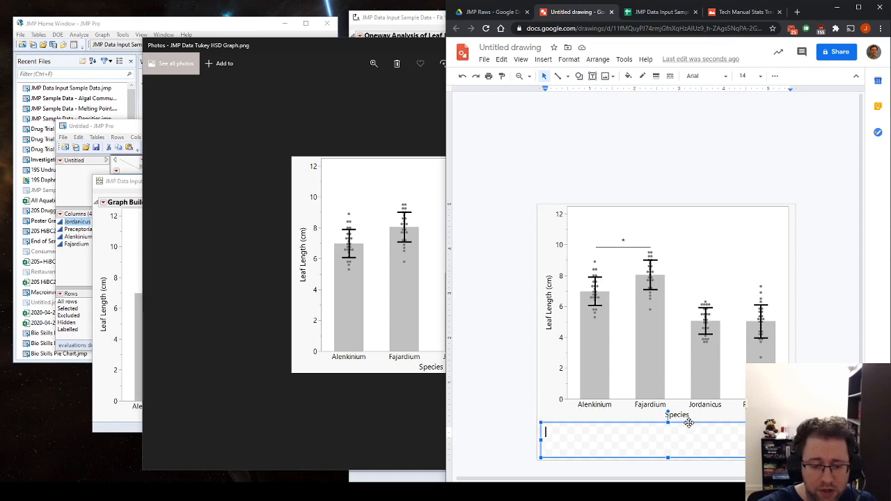
text(Figure 1.)
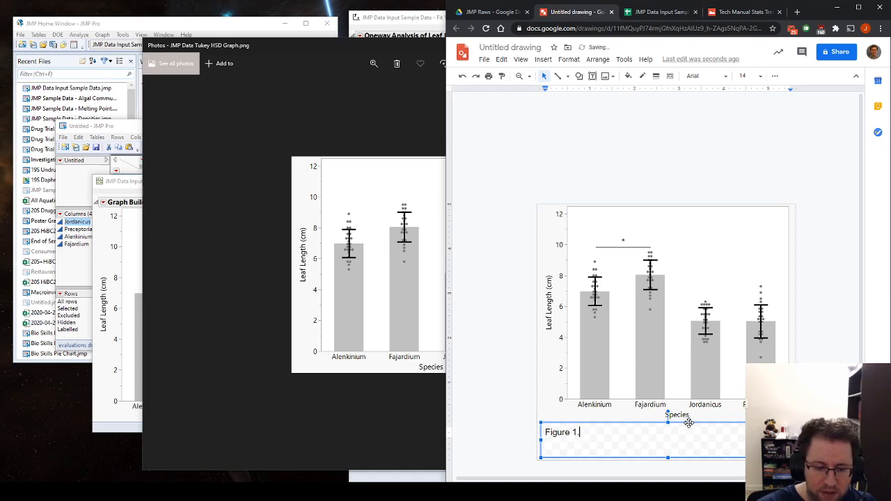
text(Leaf lengths)
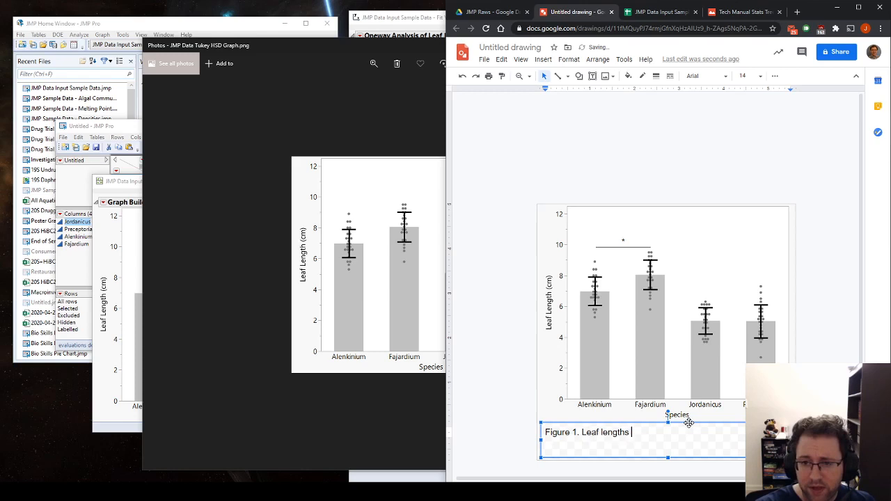
text(of various species of plants.)
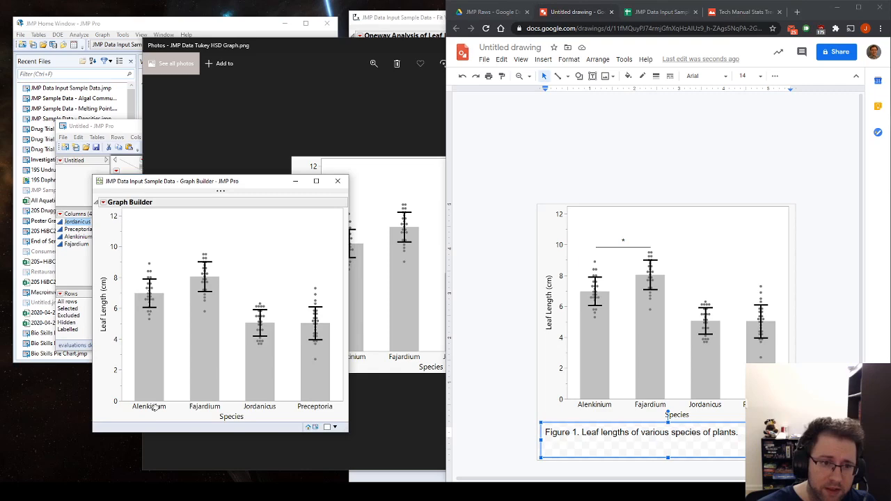
mouse_move(207, 418)
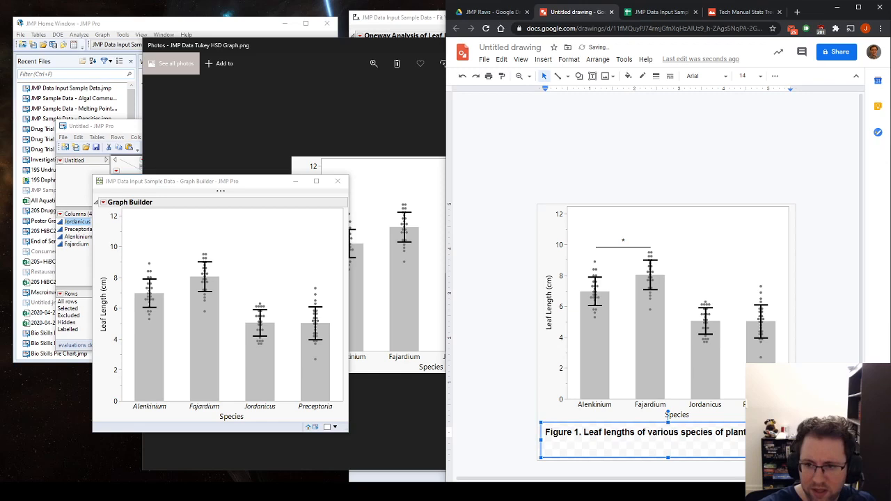
Step: Append 'HSD, n=25 for all groups, ** p < 0.01, *** p < 0.001' to the caption
text(HSD, n)
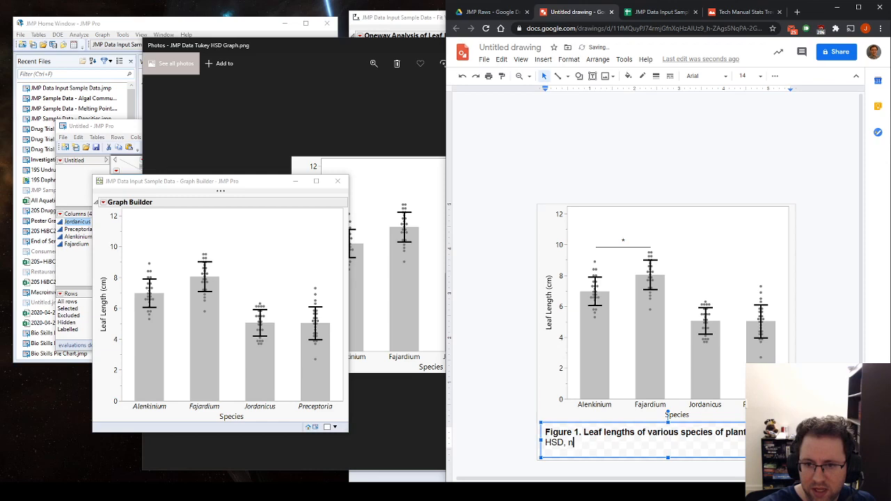
text(=25 for all groups, * p < 0)
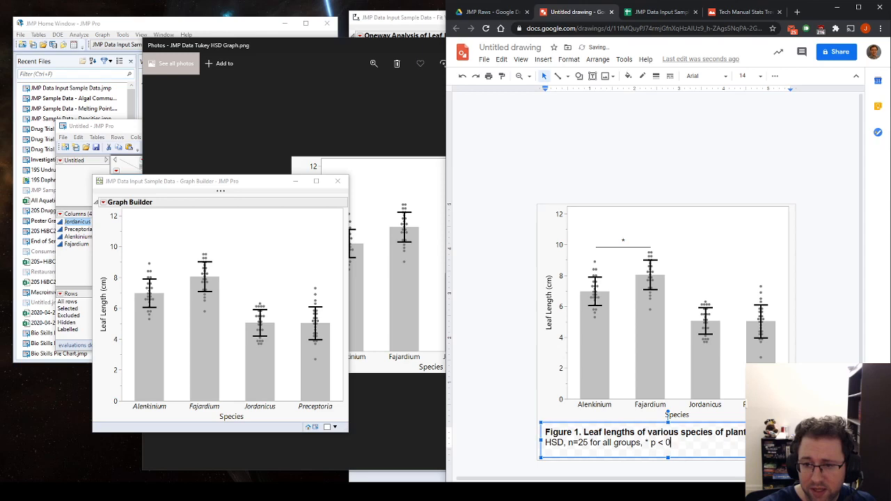
text(.05.)
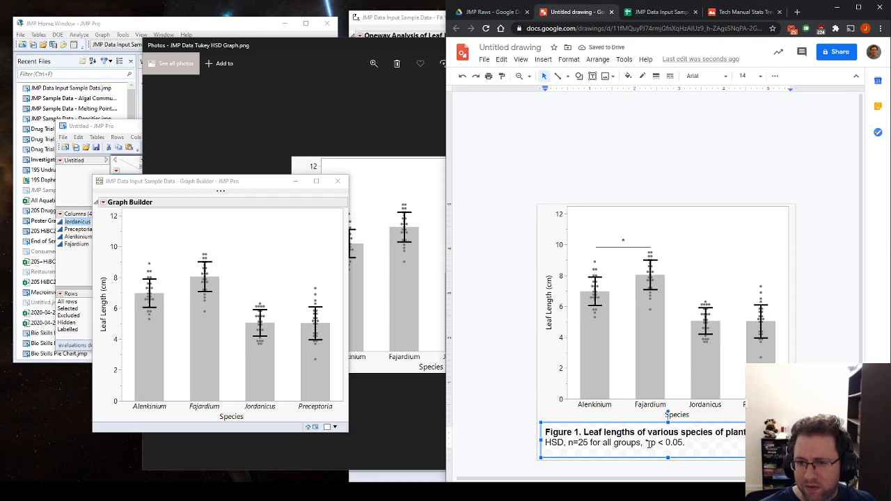
text(** p < 0.01.)
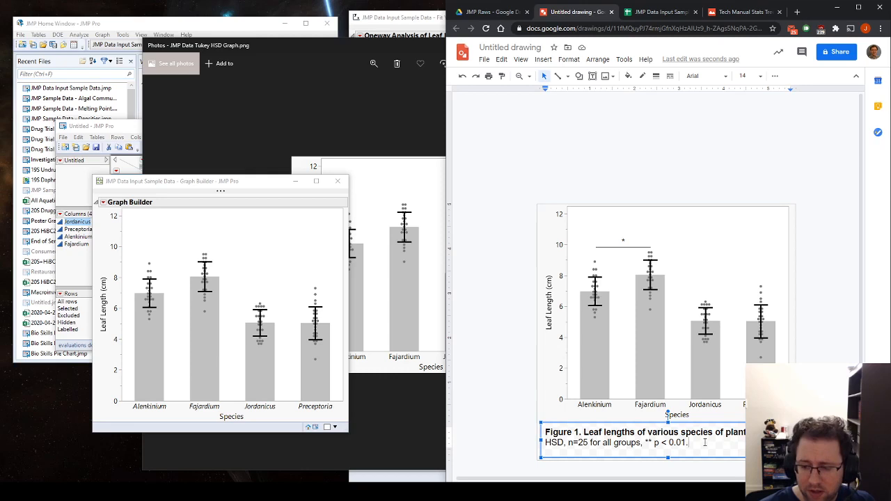
text(*** p < 0)
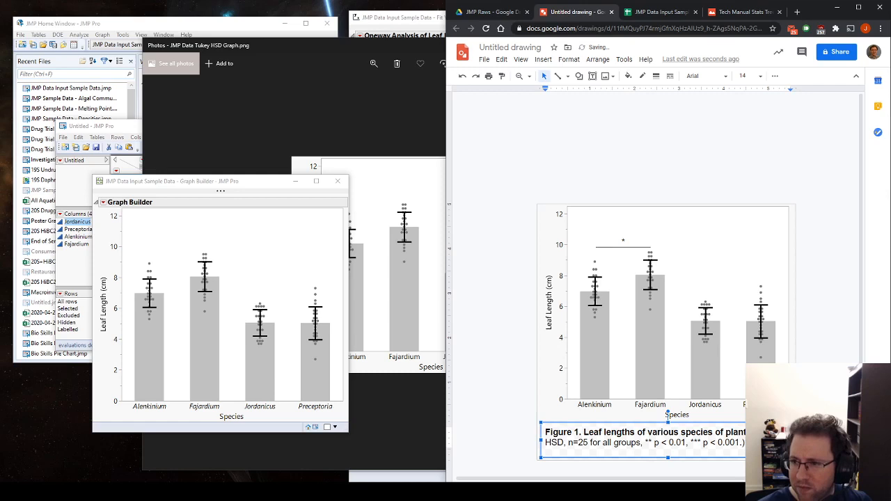
mouse_move(830, 330)
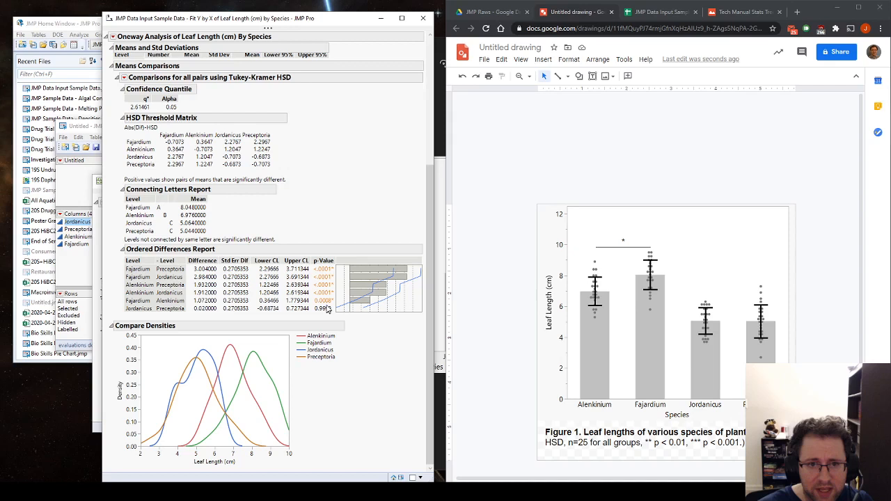
Step: Click in the drawing, then select the upper bracket line above the first two bars
click(619, 436)
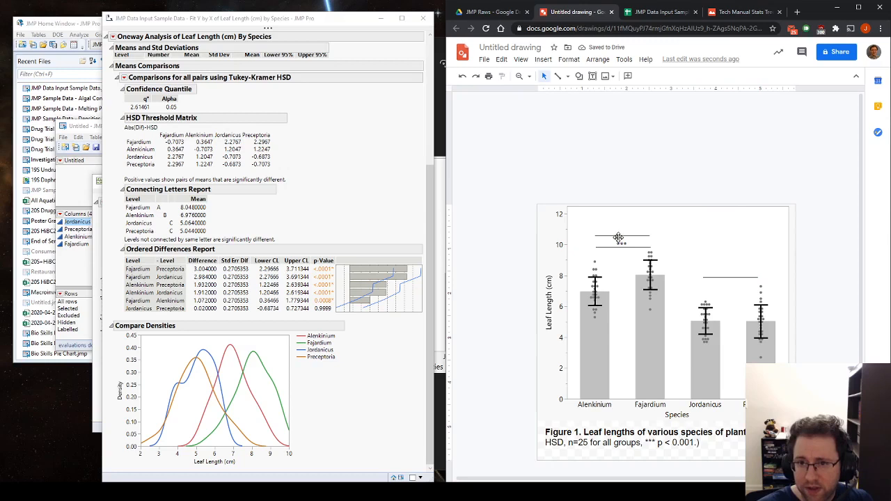
click(618, 238)
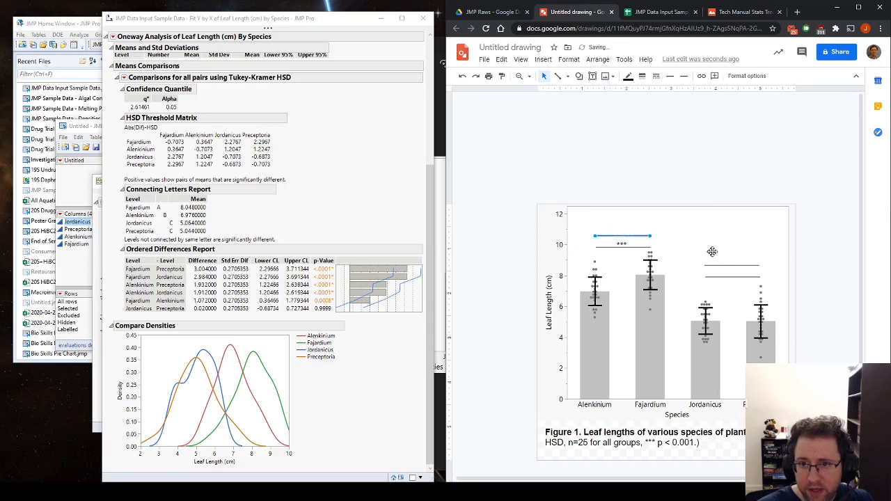
Step: Click near the bracket line ends to begin adding end ticks
click(727, 269)
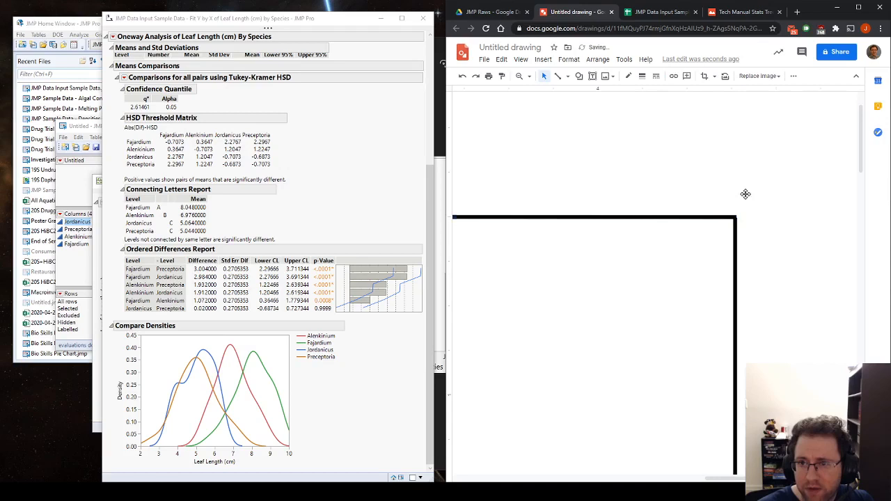
Step: Draw a vertical line connecting the upper bracket down to the lower bracket
drag(644, 216, 644, 293)
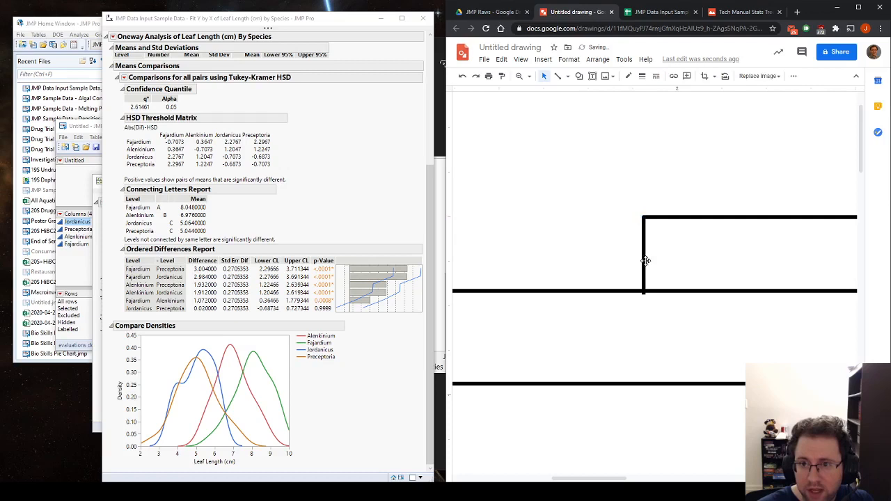
click(515, 77)
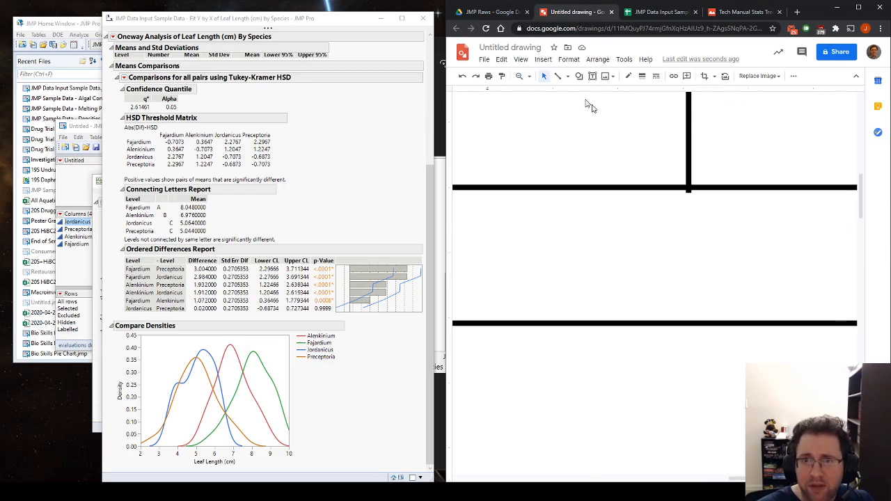
mouse_move(544, 76)
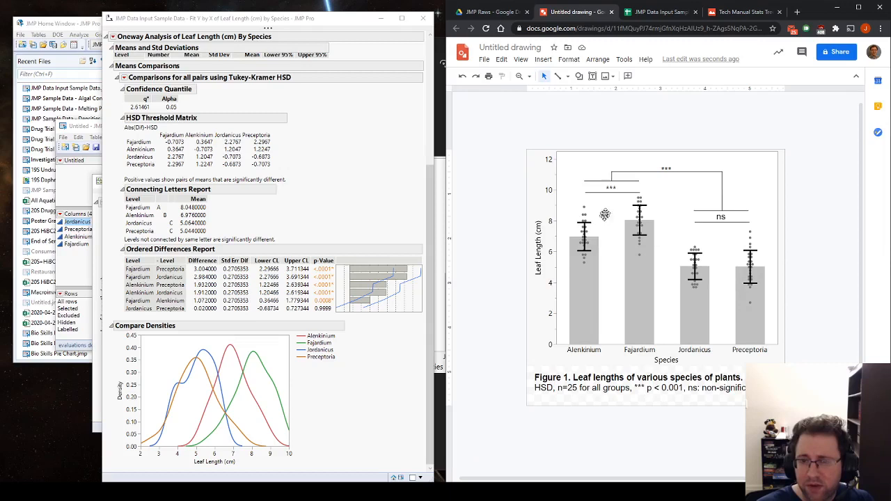
mouse_move(709, 265)
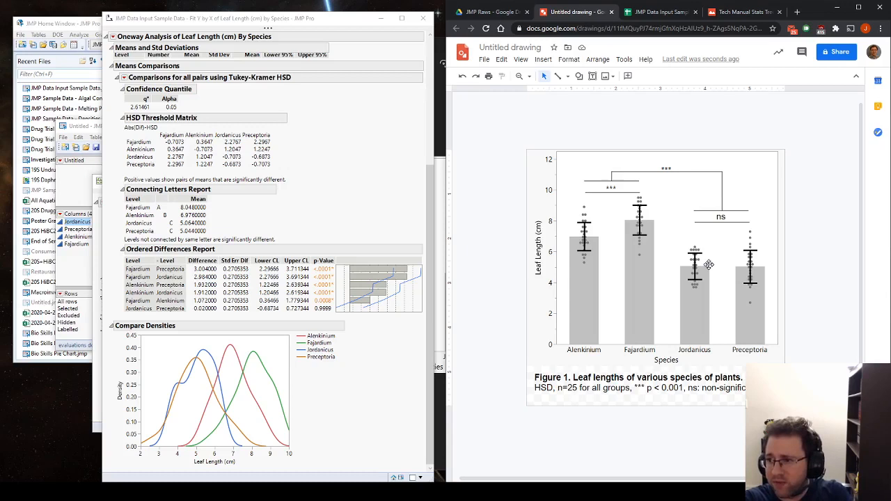
mouse_move(624, 201)
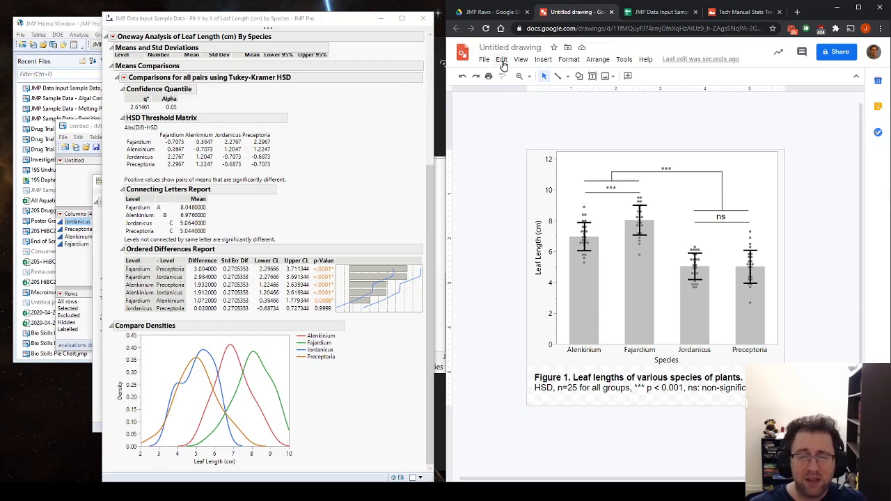
Step: Open the File menu to reach the drawing's download formats
click(483, 59)
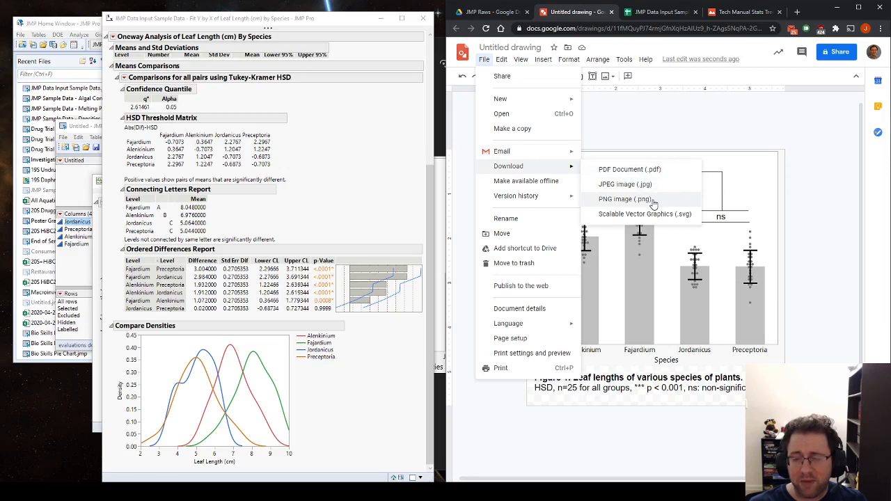